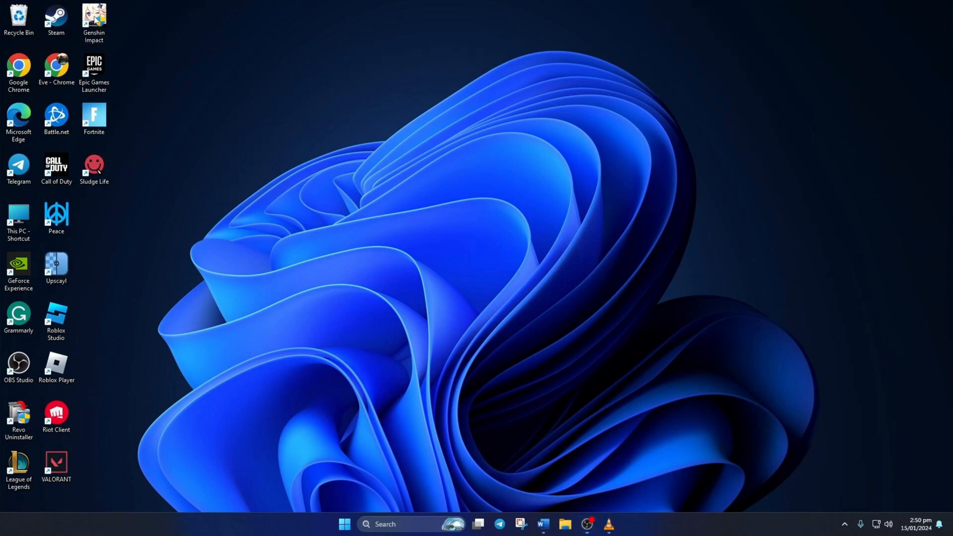
# Open the Genshin Impact shortcut's file location to reach its install folder.
pyautogui.rightClick(94, 15)
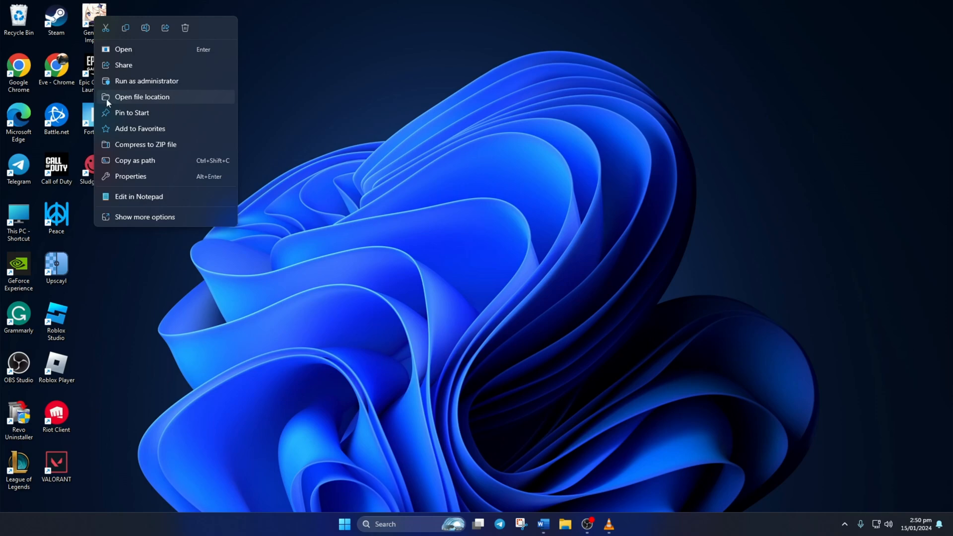
pyautogui.click(142, 97)
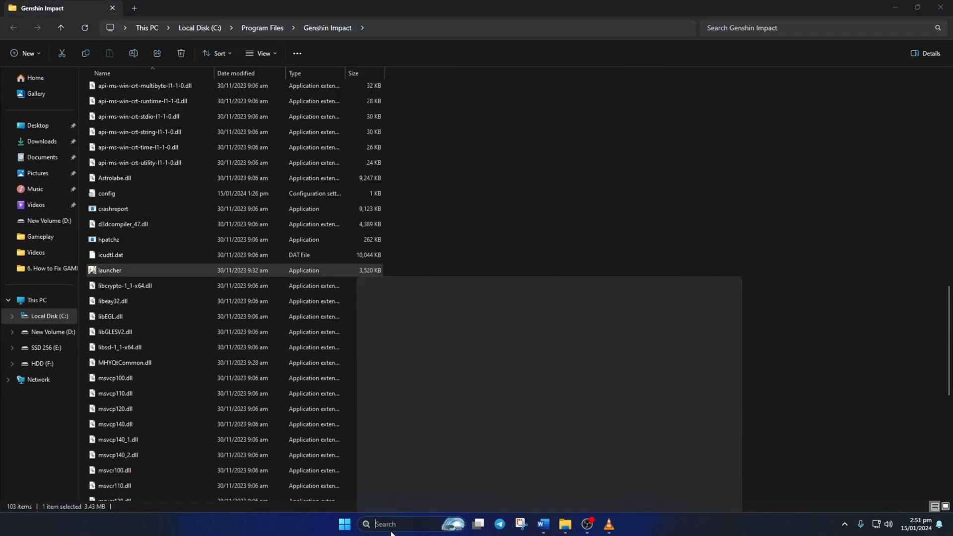
# Open Firewall & network protection and view the apps allowed through the firewall.
pyautogui.write('firewall & network protection')
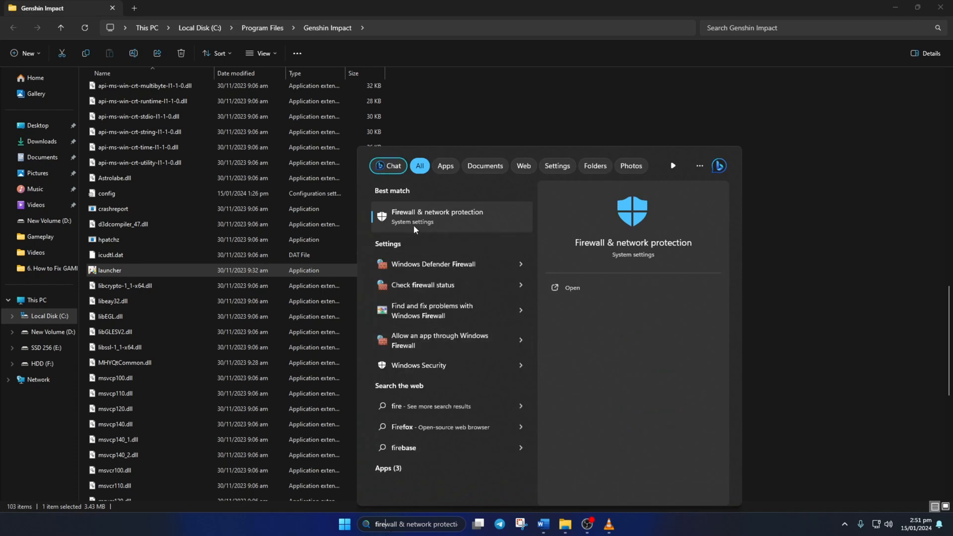
pyautogui.click(437, 216)
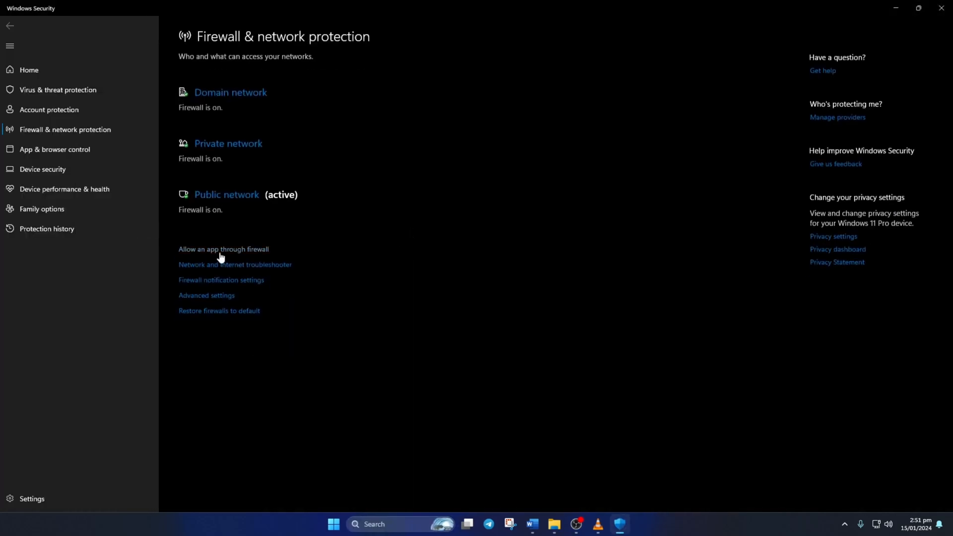
pyautogui.click(223, 250)
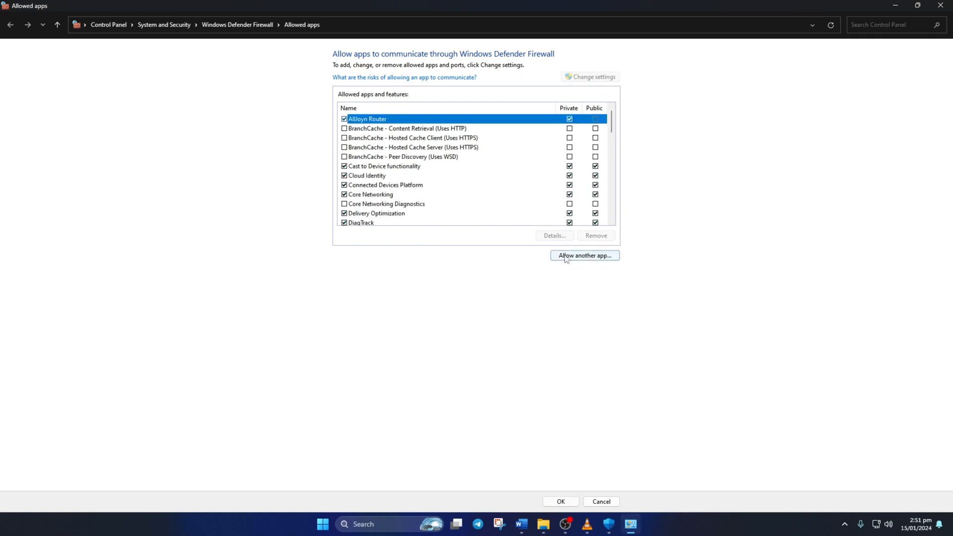
# Allow the Genshin Impact launcher through the firewall, then start adding the GenshinImpact game executable.
pyautogui.click(584, 255)
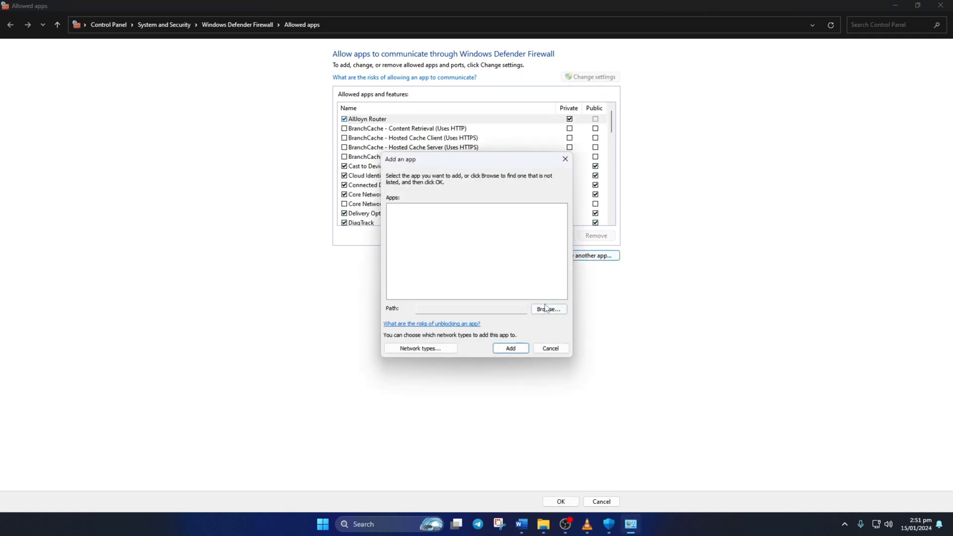
pyautogui.click(548, 309)
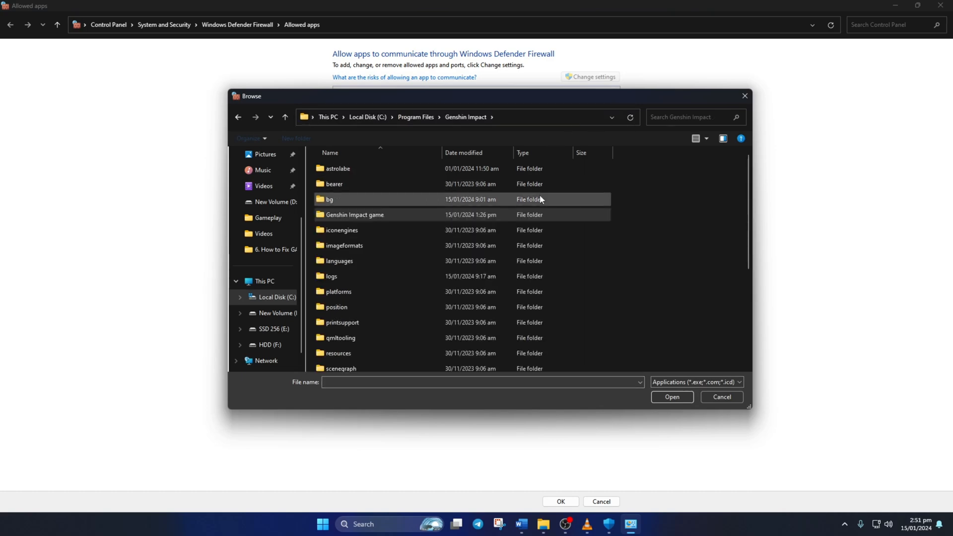
pyautogui.scroll(-3)
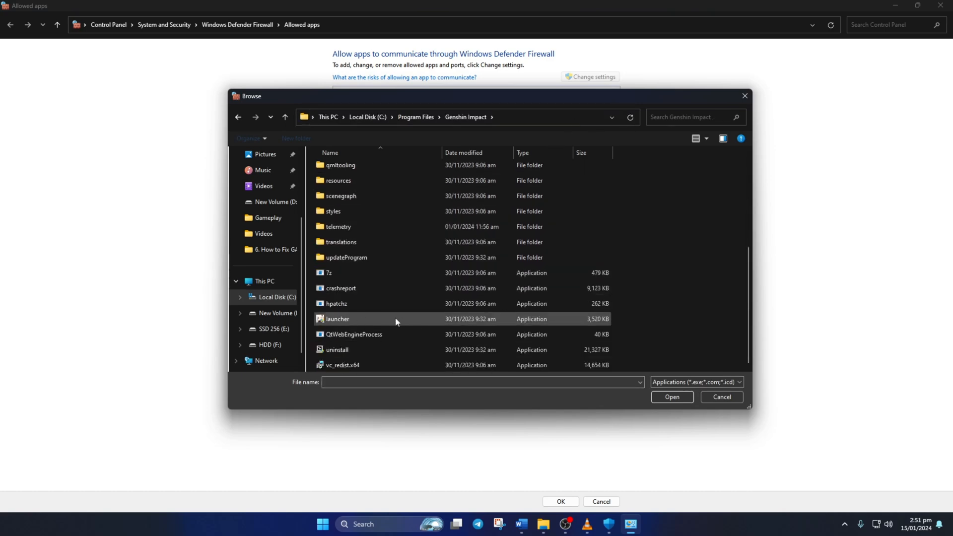
pyautogui.click(672, 397)
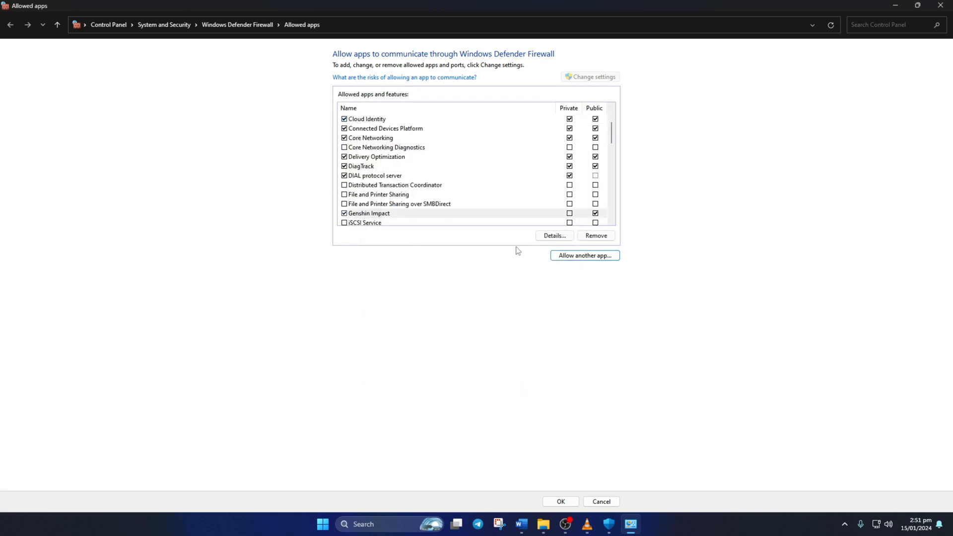
pyautogui.click(369, 213)
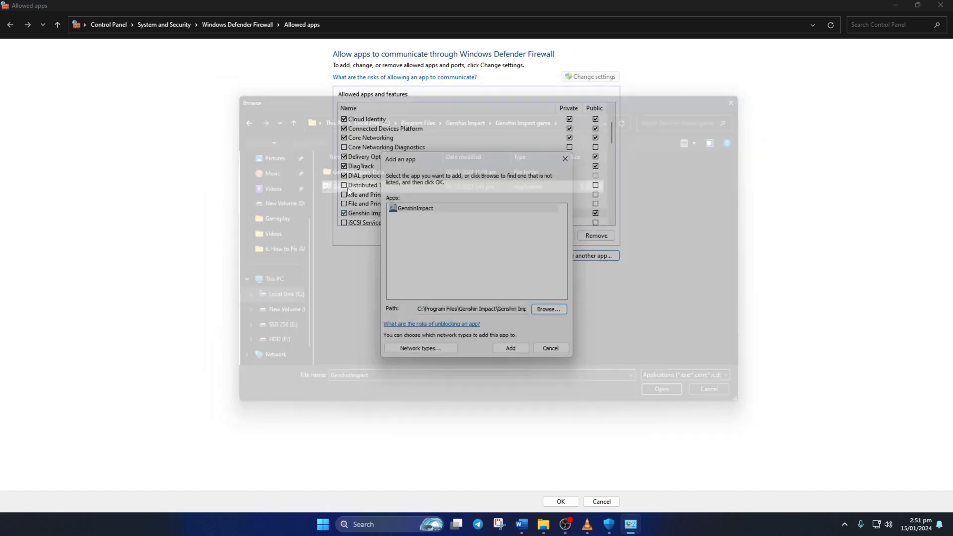
# Add GenshinImpact, then ZFGameBrowser from GenshinImpact_Data\Plugins, to the firewall's allowed apps.
pyautogui.click(510, 348)
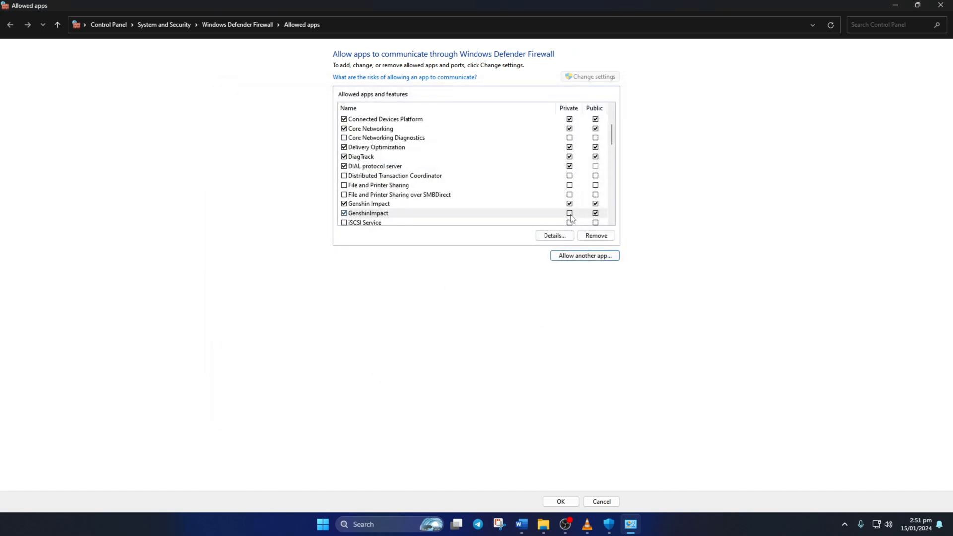
pyautogui.click(584, 256)
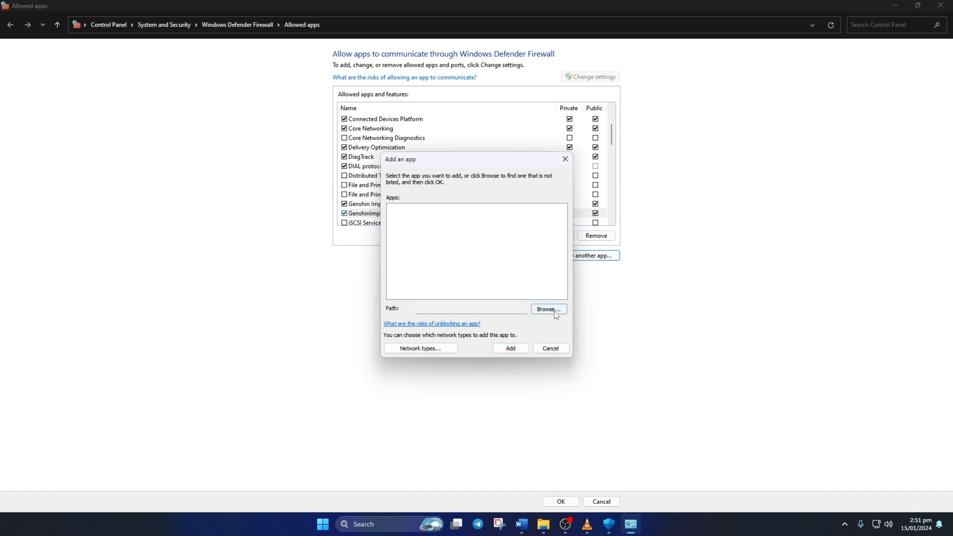
pyautogui.click(549, 309)
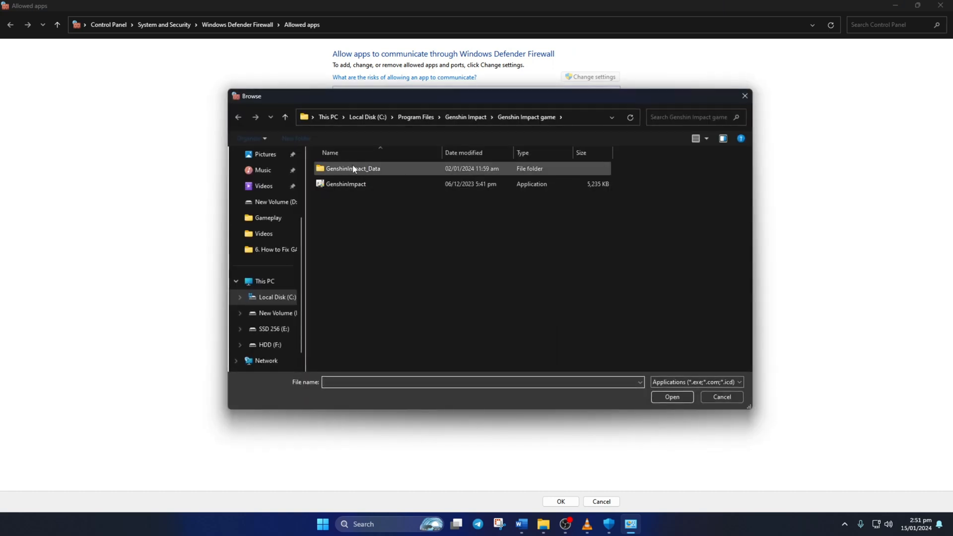
pyautogui.doubleClick(353, 169)
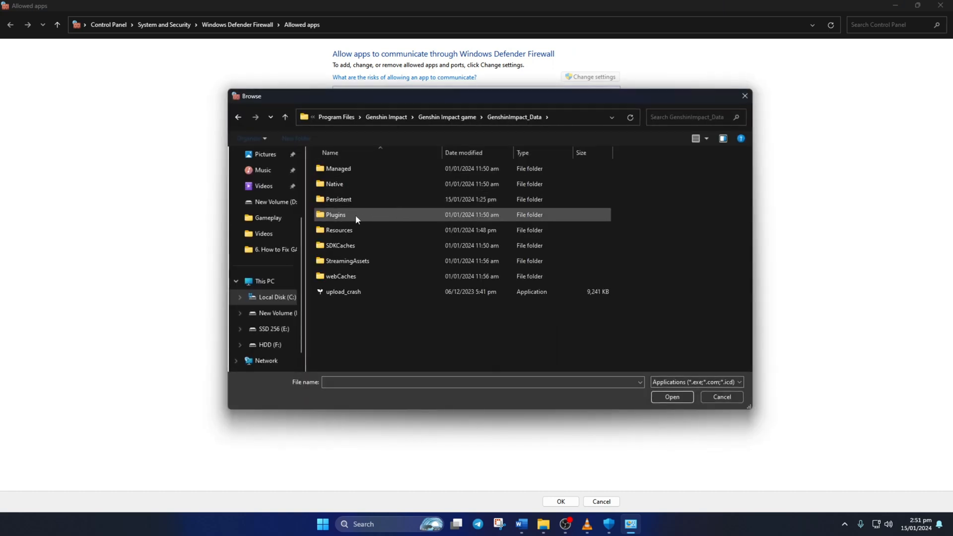
pyautogui.click(672, 396)
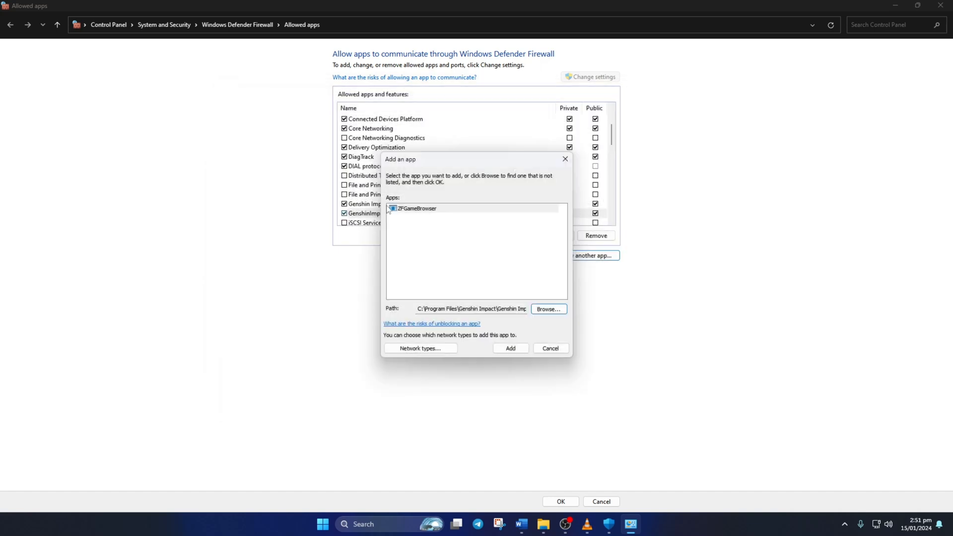
pyautogui.click(511, 347)
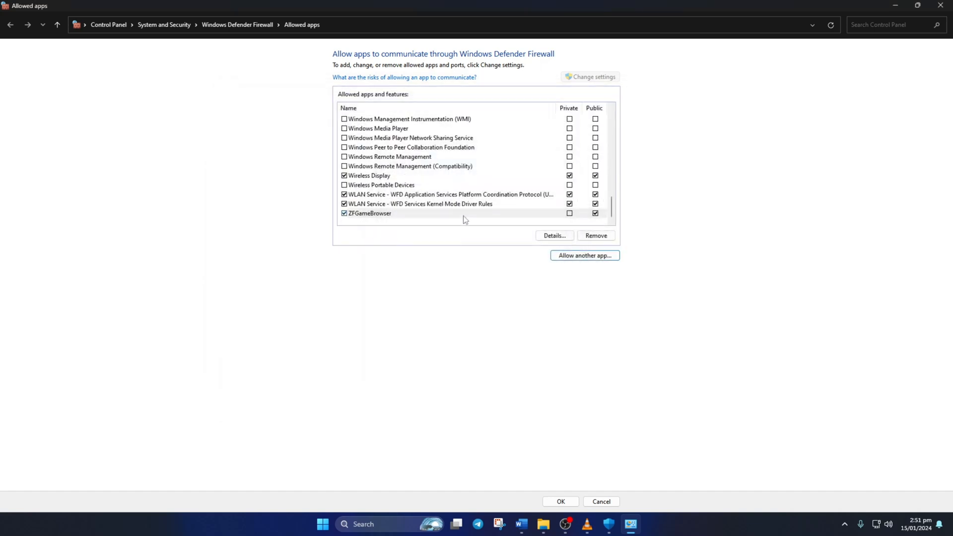
pyautogui.click(369, 213)
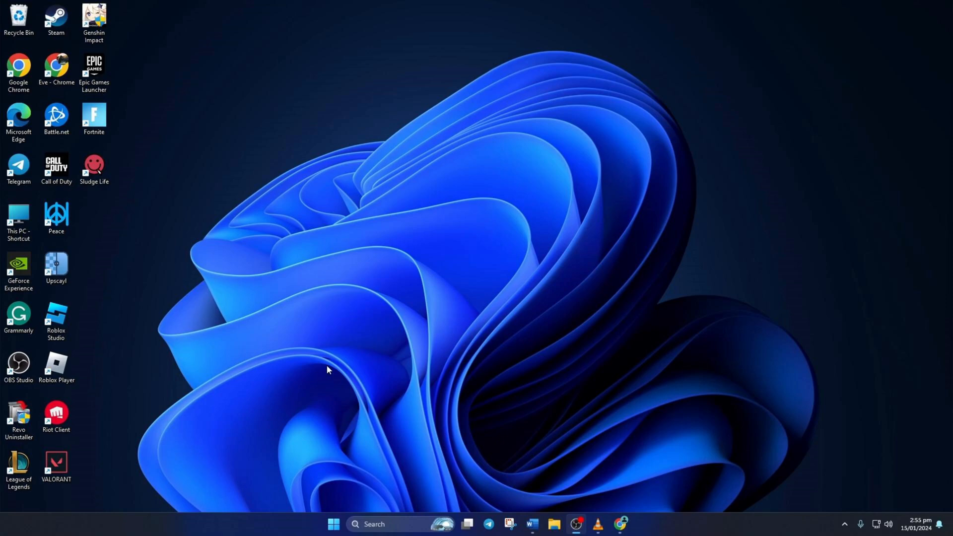
pyautogui.moveTo(552, 262)
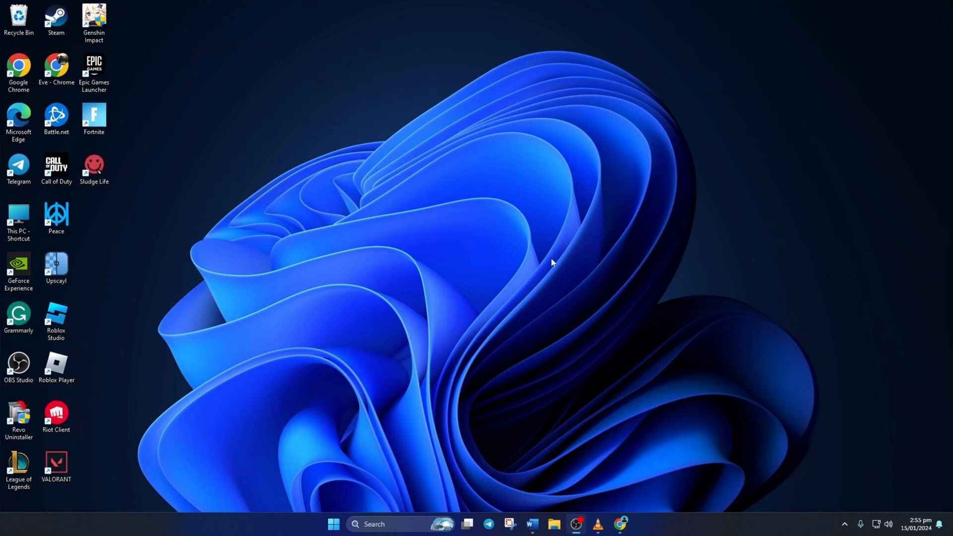
# Run Check for updates in Settings' Windows Update page, then search for Device Manager.
pyautogui.click(333, 524)
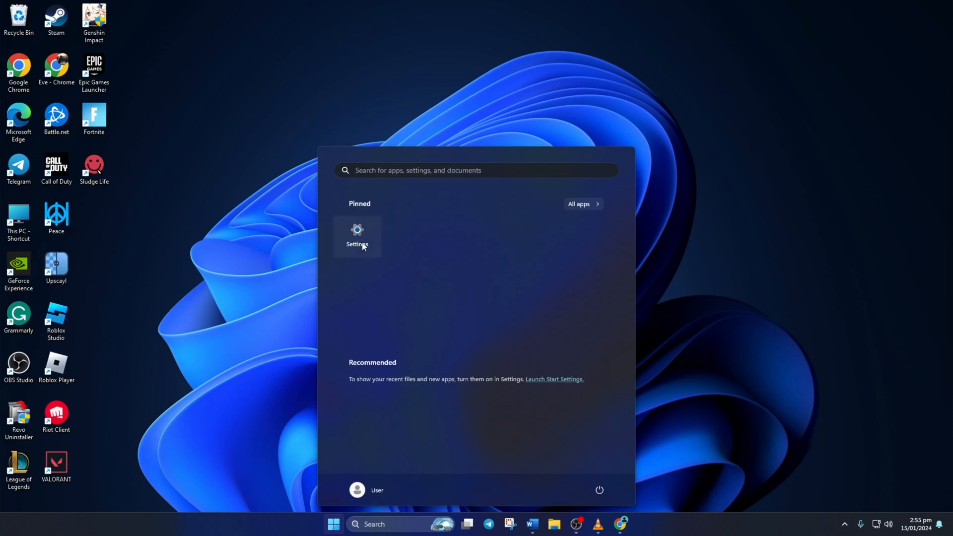
pyautogui.click(357, 236)
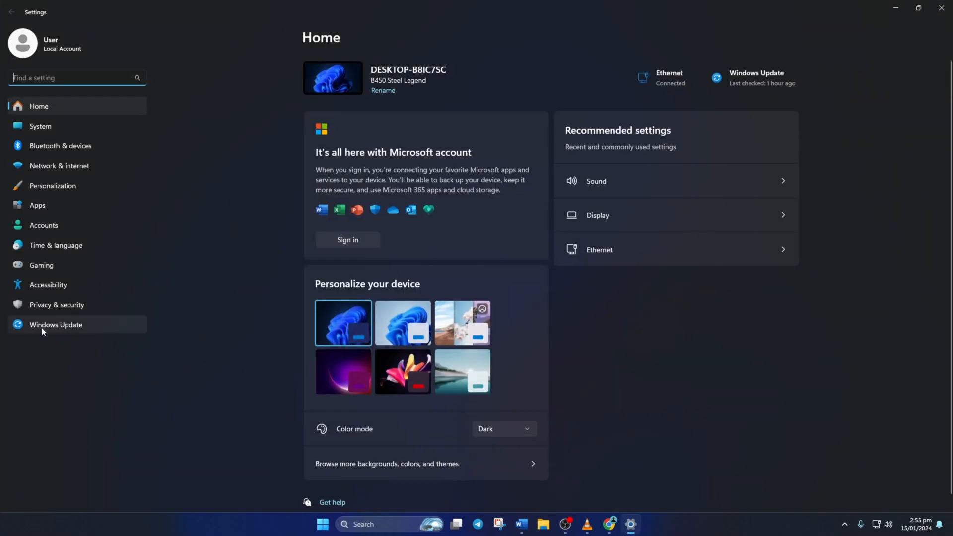
pyautogui.click(55, 325)
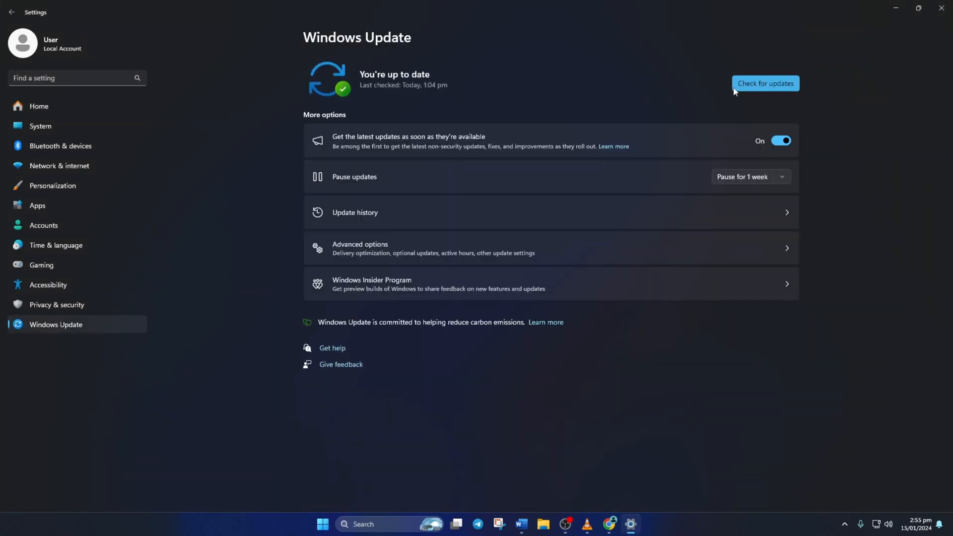
pyautogui.click(765, 83)
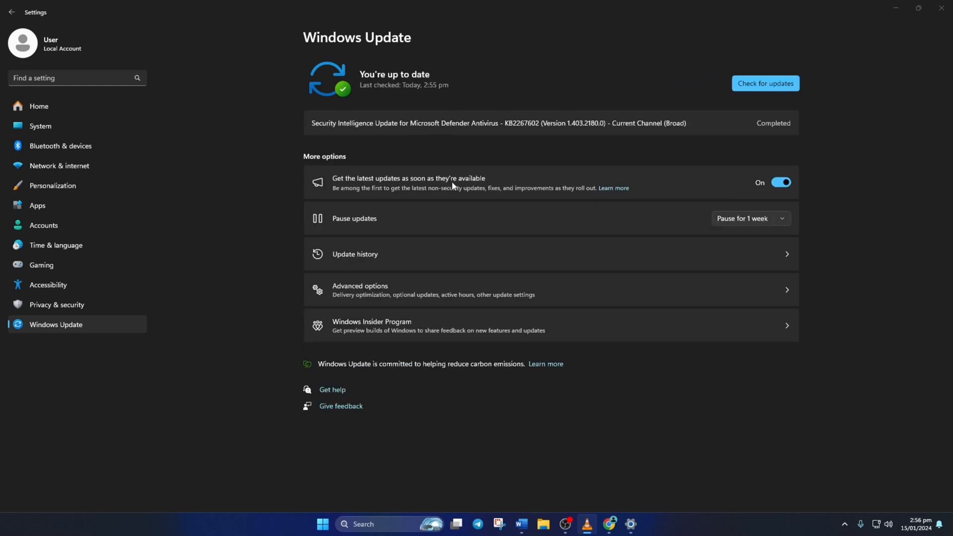
pyautogui.write('device Manager')
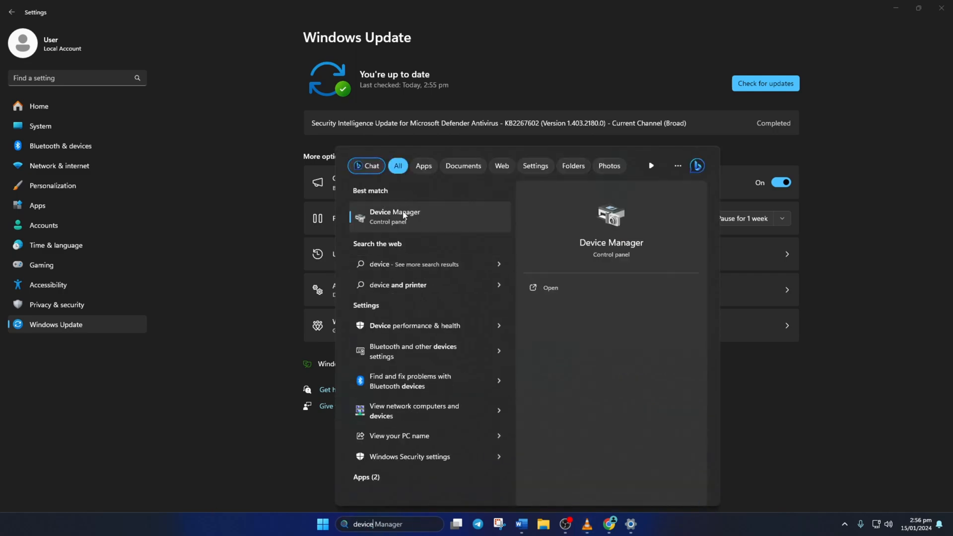
# Open Device Manager maximized, expand Display adapters and right-click the GTX 1660 SUPER.
pyautogui.click(395, 216)
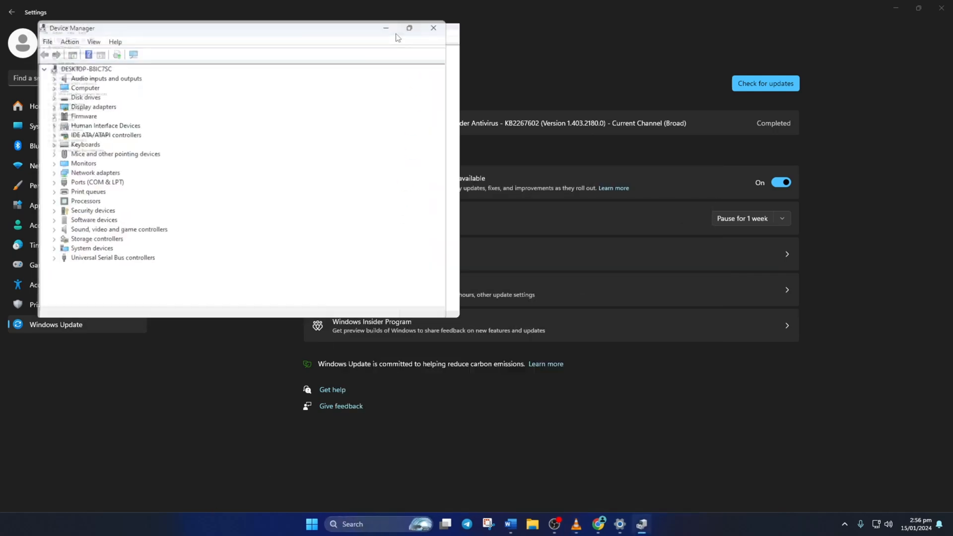
pyautogui.click(410, 27)
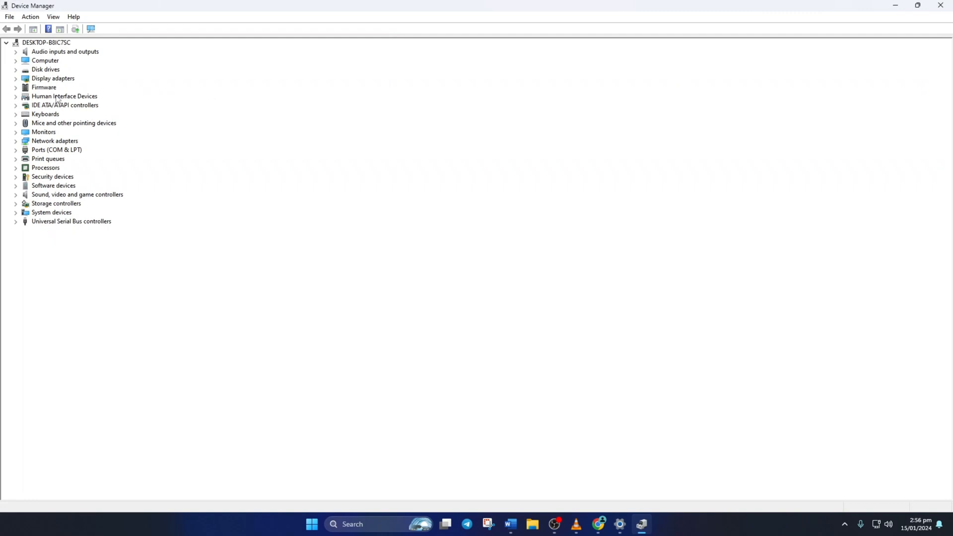
pyautogui.click(16, 78)
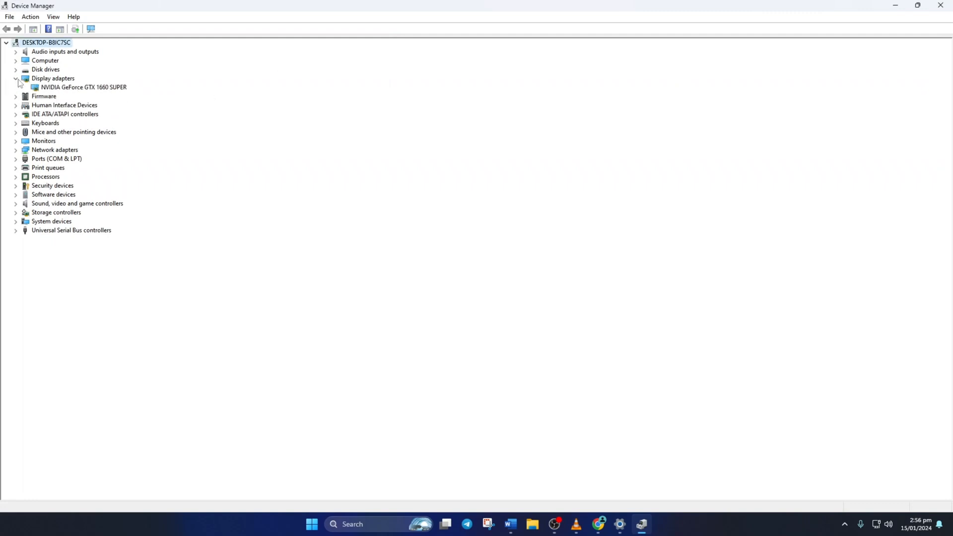
pyautogui.rightClick(77, 86)
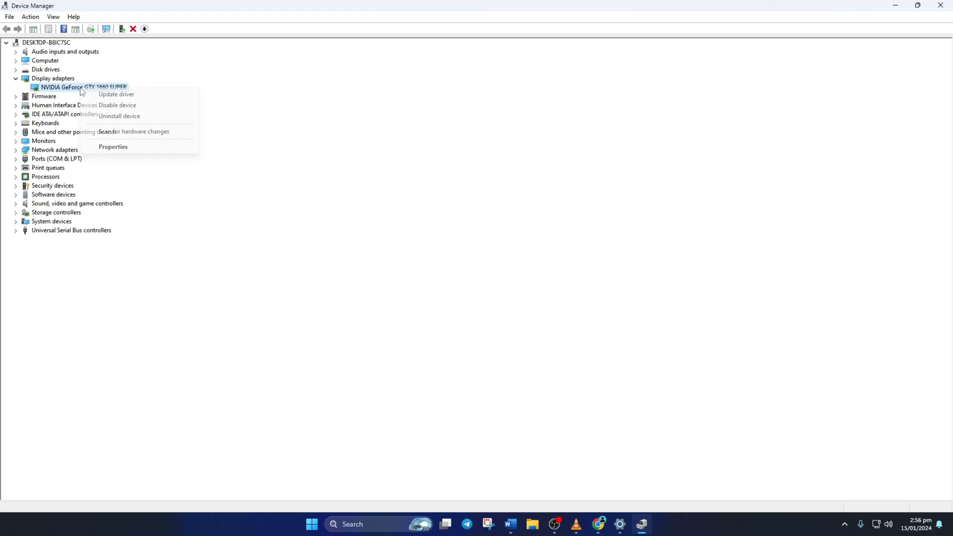
# Search automatically for a newer GTX 1660 SUPER driver and close the 'best drivers installed' result.
pyautogui.click(117, 94)
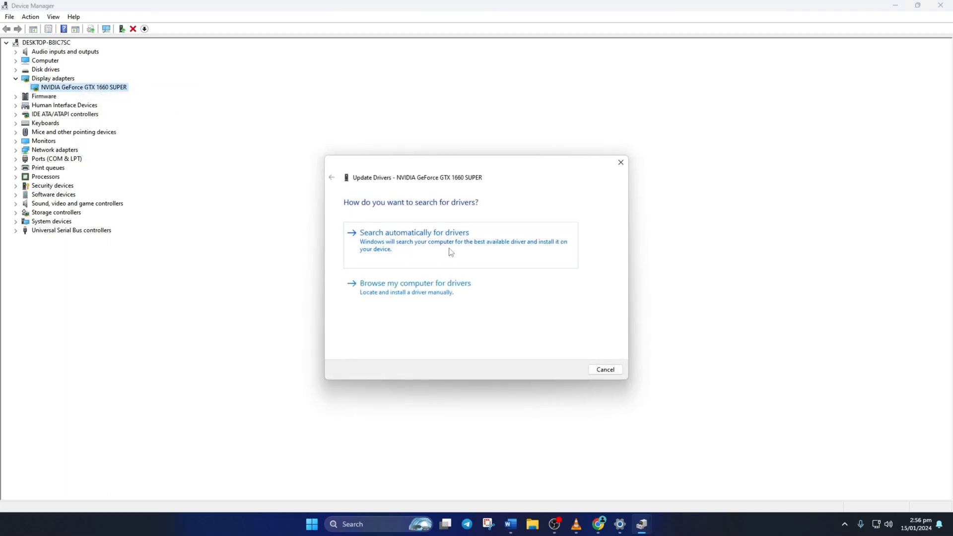
pyautogui.click(410, 232)
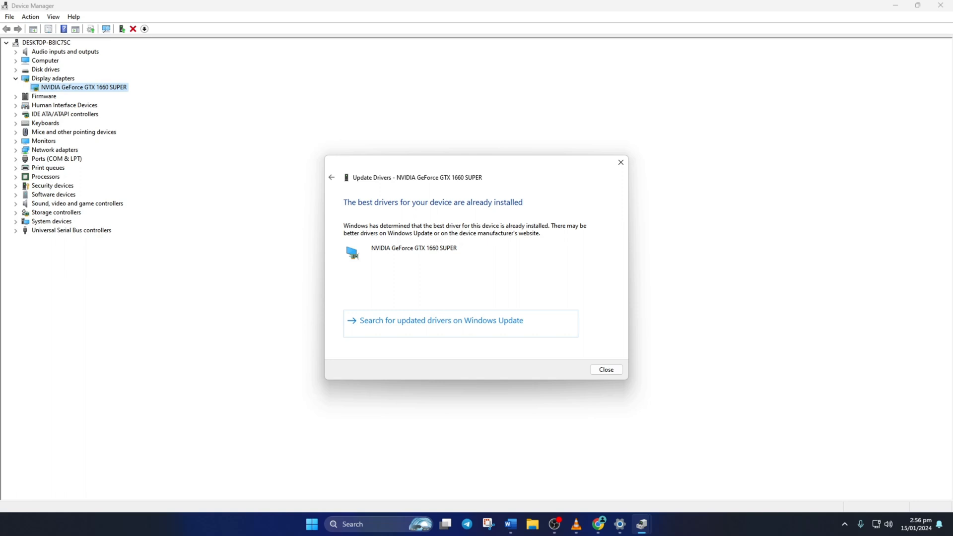
pyautogui.moveTo(584, 231)
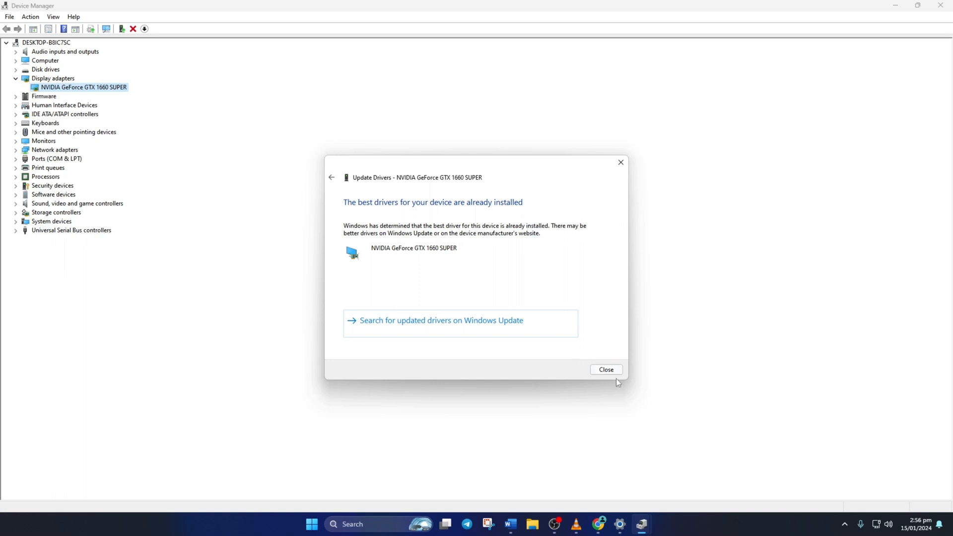
pyautogui.click(606, 369)
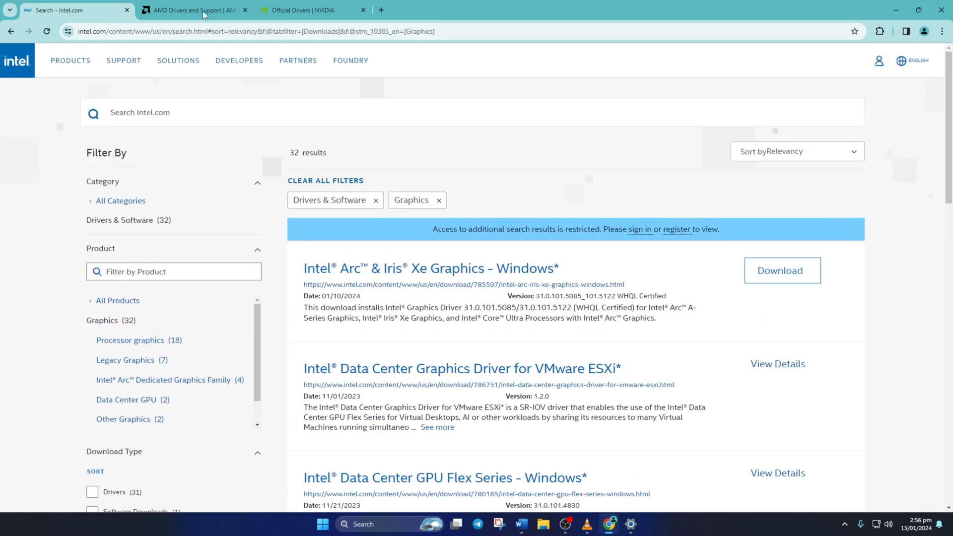
# Switch from the AMD support tab to the NVIDIA GeForce GTX 1660 SUPER driver downloads tab.
pyautogui.click(193, 10)
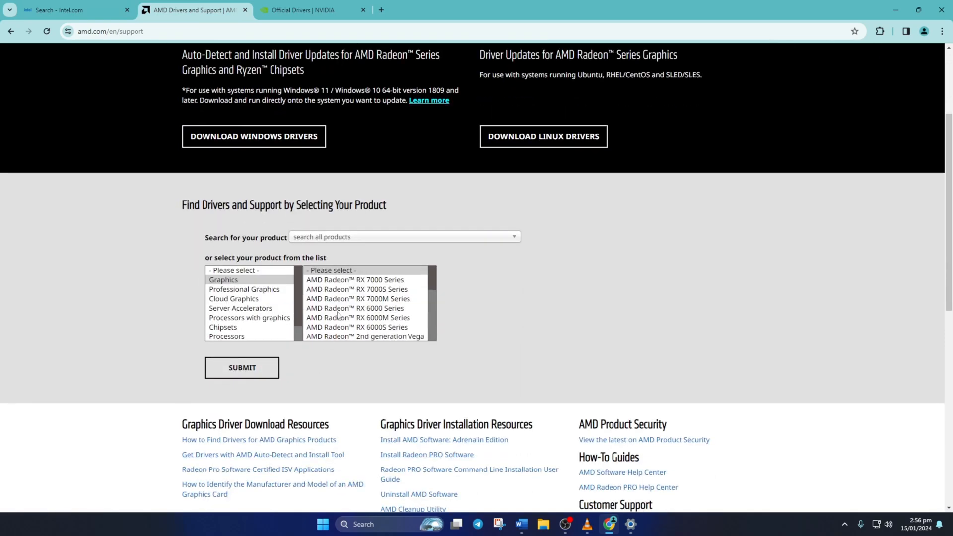
pyautogui.click(309, 10)
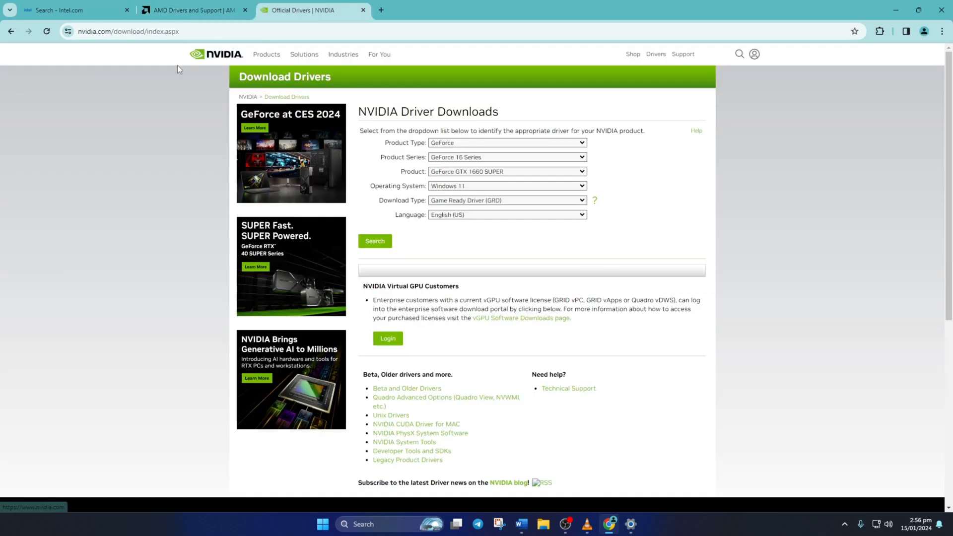